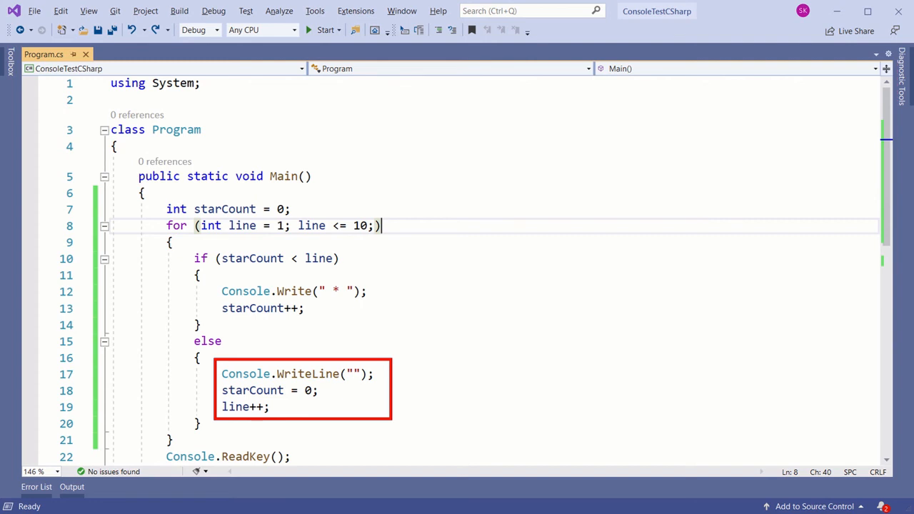
Step: Start the program to print the 10-row right-triangle star pattern in the console
left_click(325, 30)
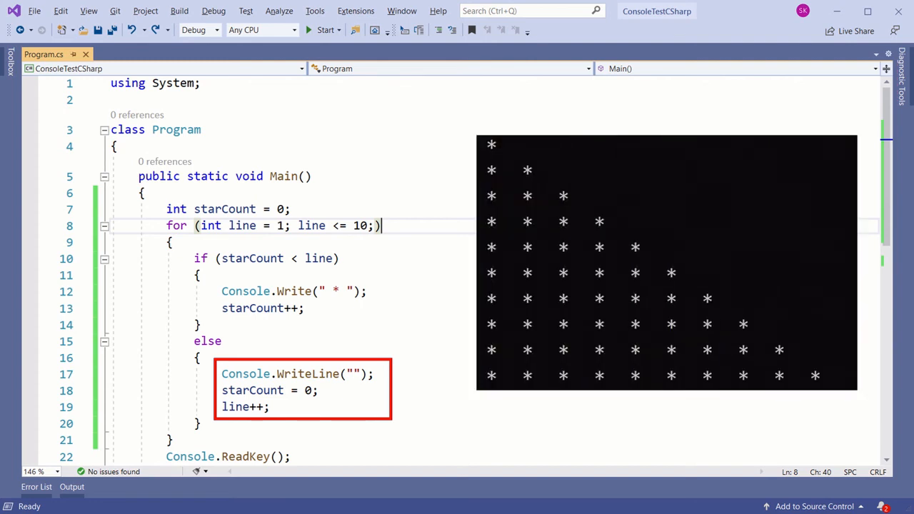